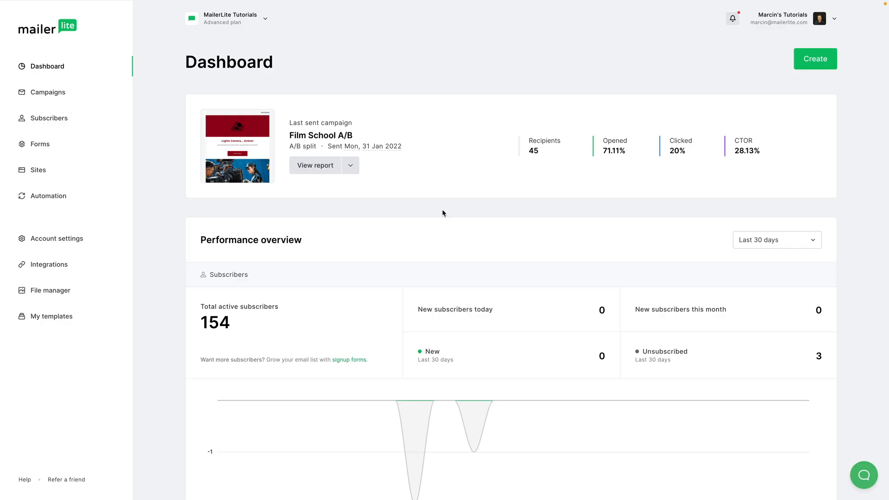
mouse_move(65, 218)
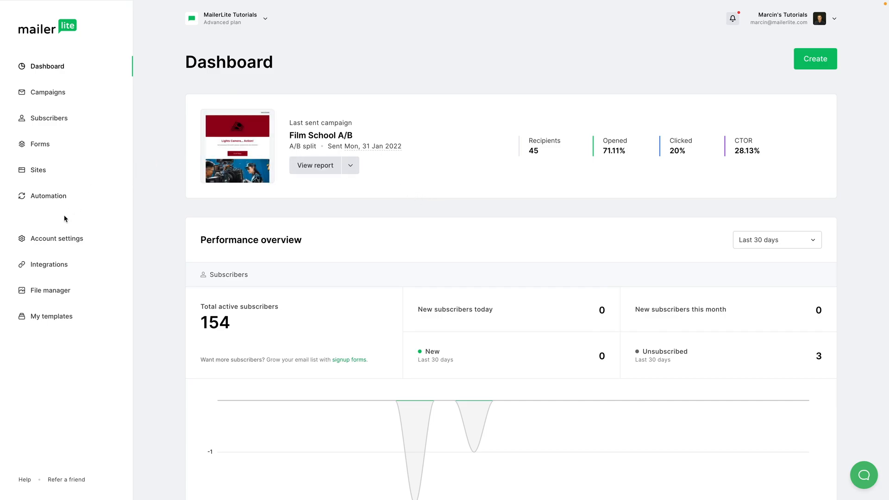
Step: Show the Domains tab of Account settings, listing sending domains and their authentication status
left_click(56, 238)
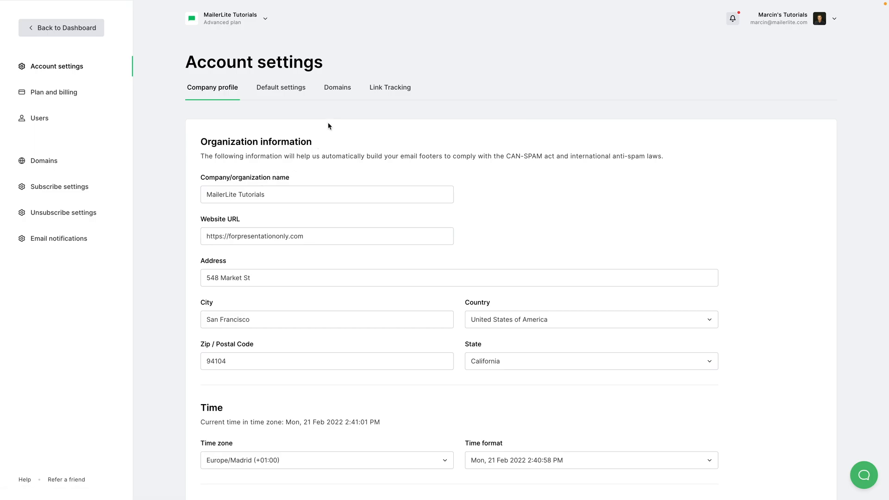
left_click(337, 88)
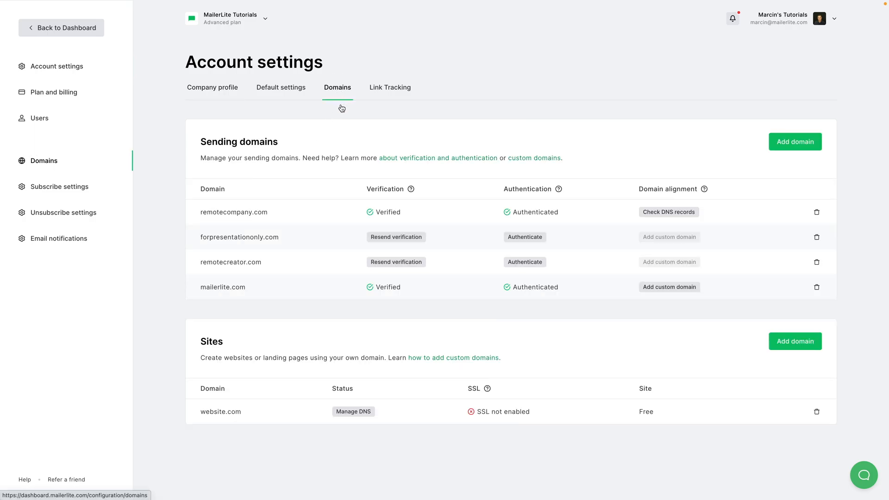
mouse_move(787, 158)
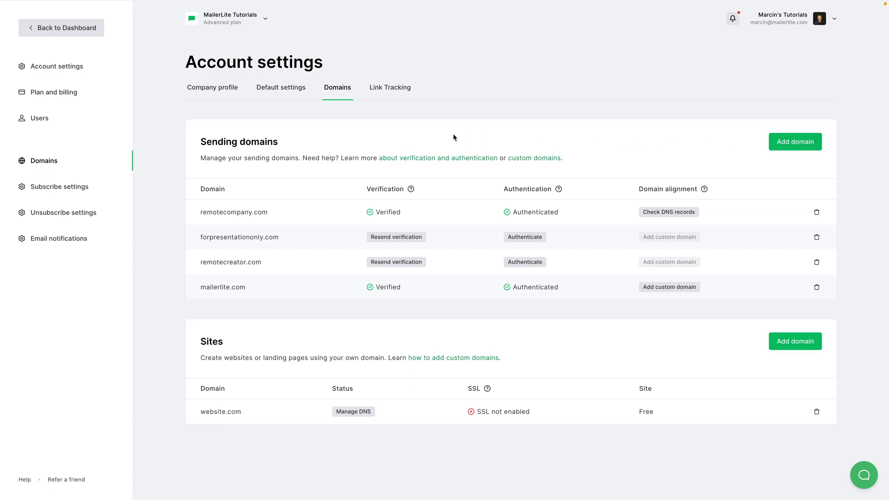
mouse_move(348, 270)
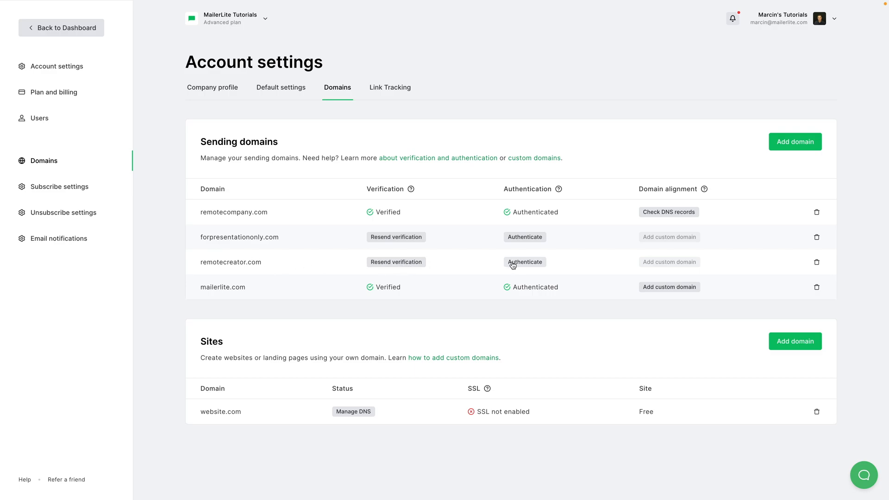
Step: Start authenticating remotecreator.com and copy its DKIM CNAME record value
left_click(525, 261)
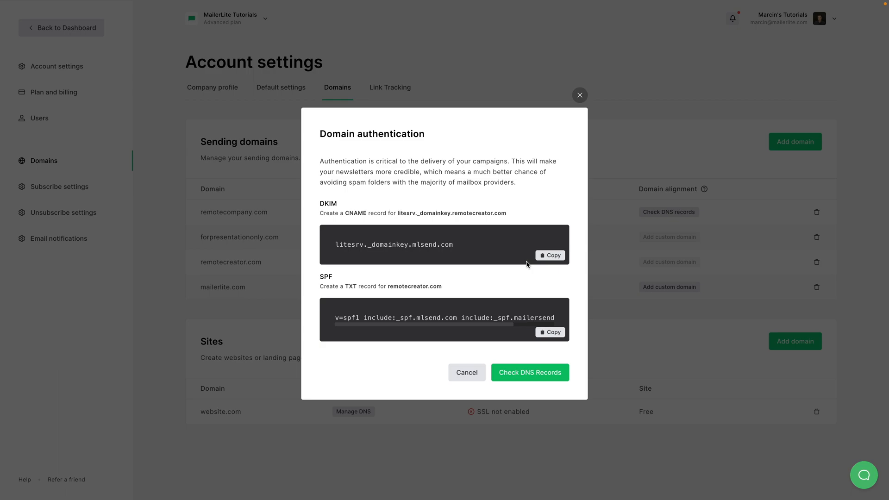
mouse_move(329, 211)
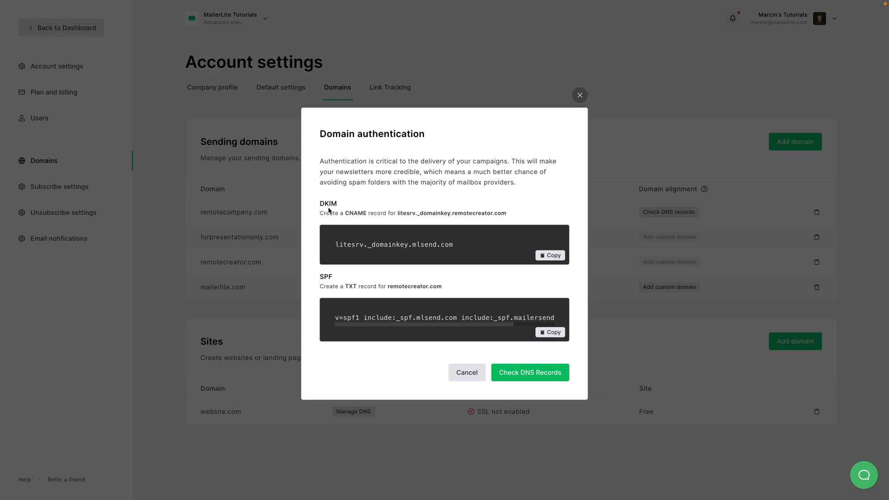
mouse_move(391, 214)
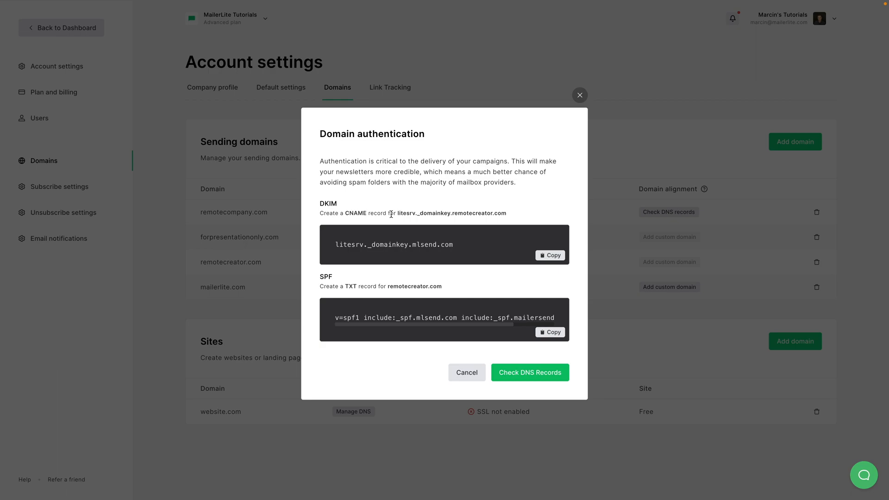
mouse_move(404, 214)
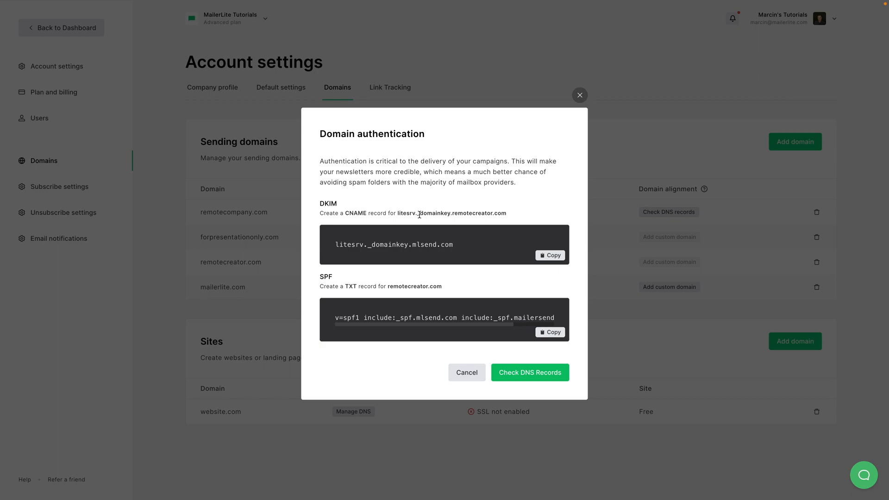
mouse_move(358, 241)
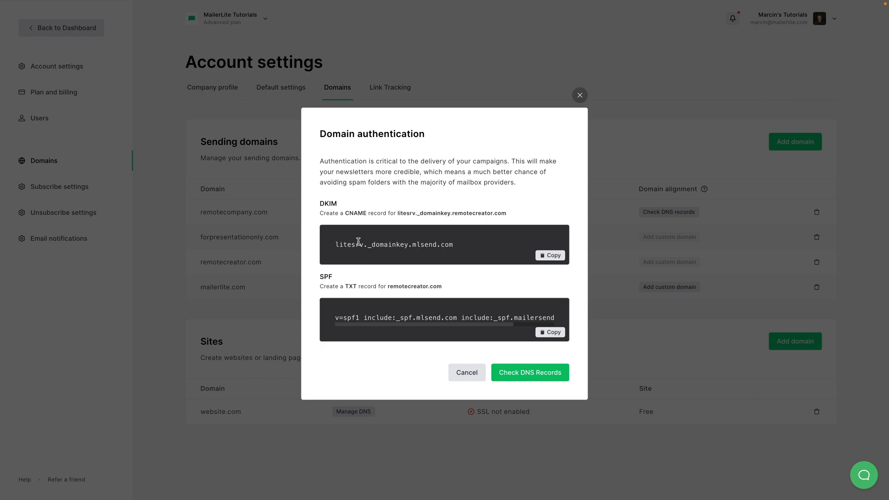
mouse_move(522, 260)
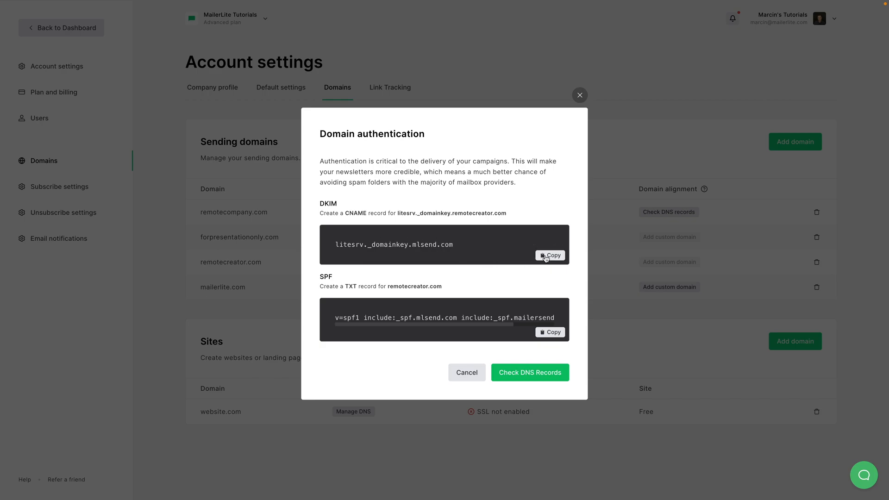
left_click(549, 255)
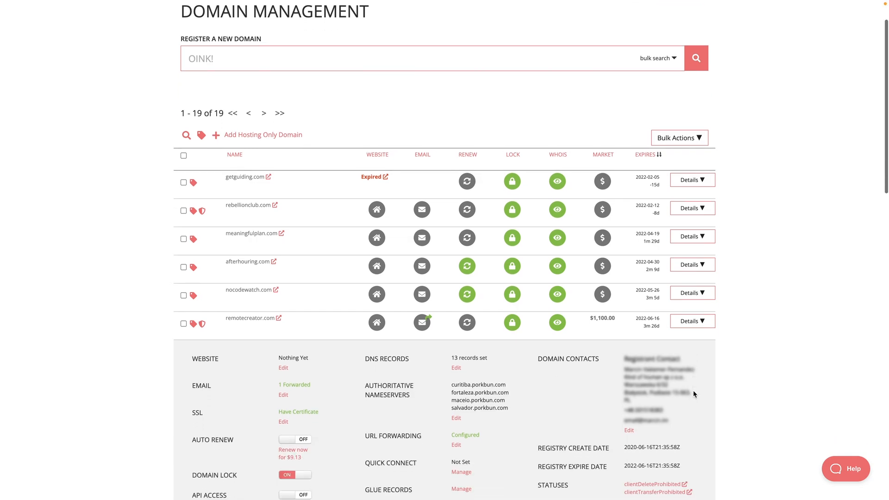
Step: Open the DNS Records editor for remotecreator.com in Porkbun Domain Management
scroll("down", 3)
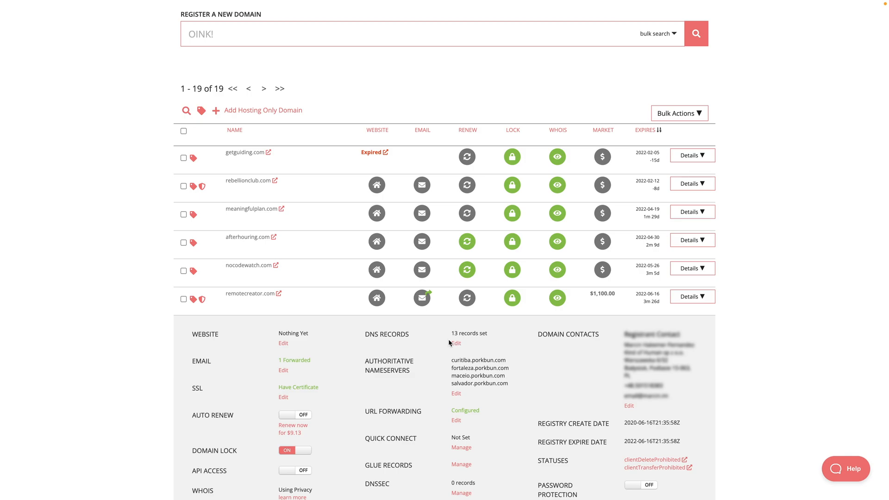
mouse_move(449, 343)
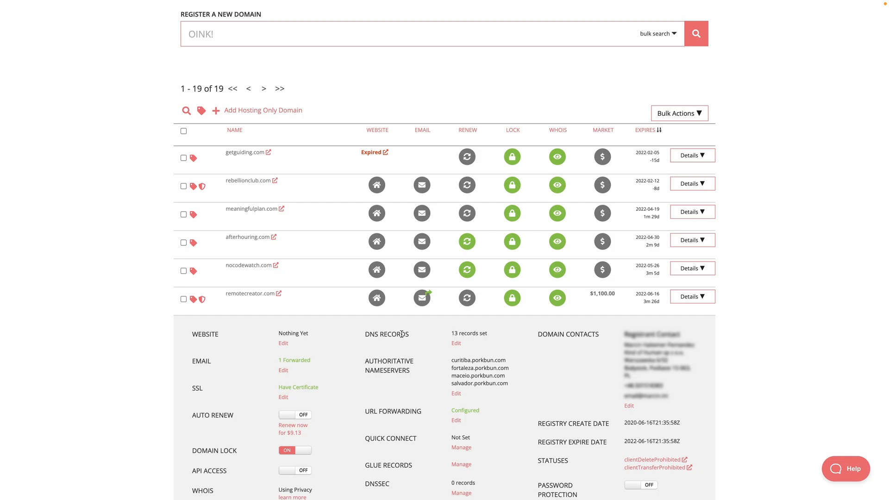
mouse_move(443, 346)
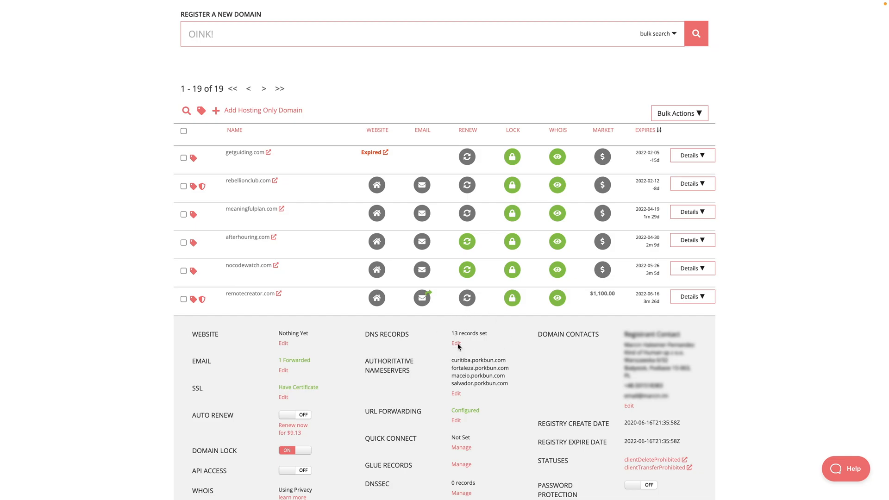
left_click(455, 343)
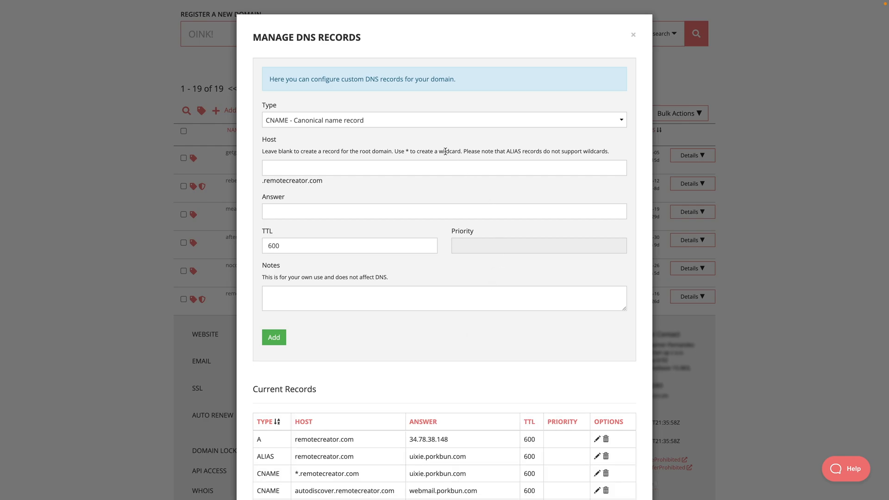
Step: Add a CNAME record with host litesrv._domainkey and answer litesrv._domainkey.mlsend.com
left_click(442, 119)
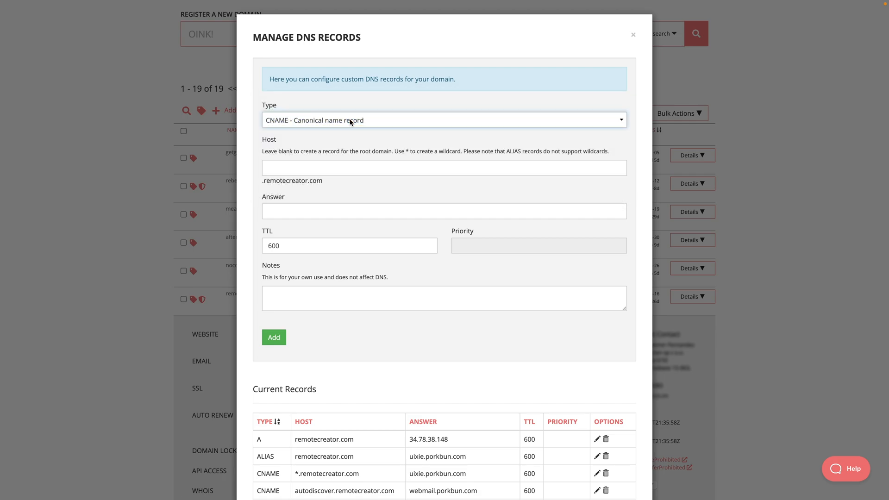
left_click(444, 167)
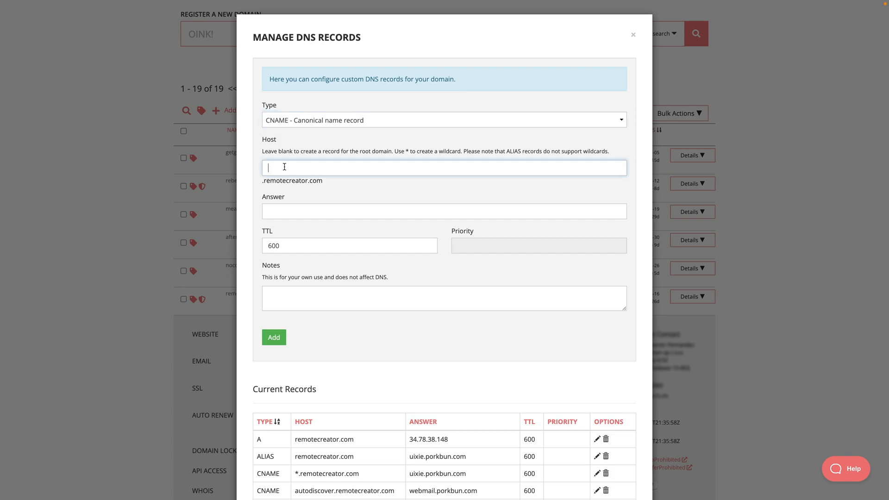
type("litesrv._domainkey.mlsend.com")
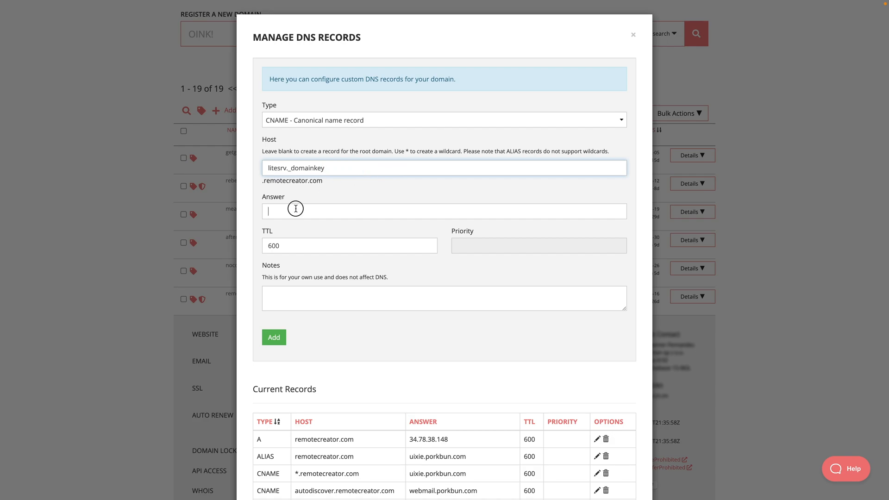
type("litesrv._domainkey.mlsend.com")
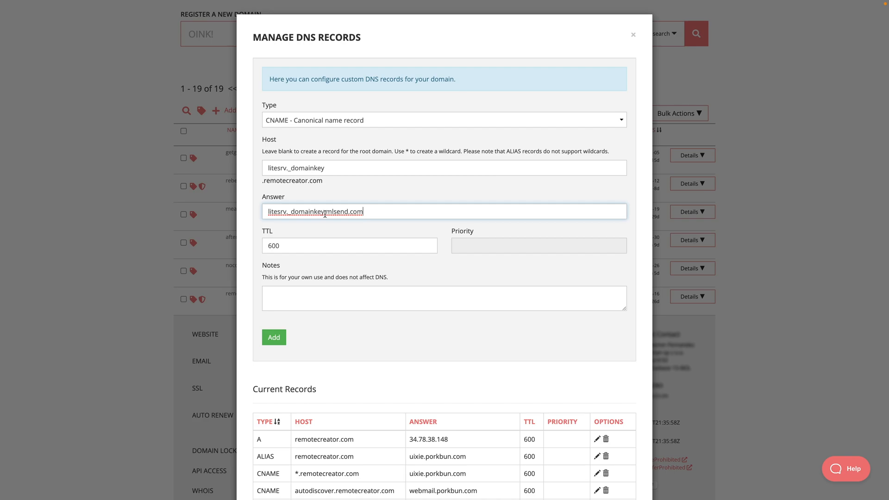
type(".")
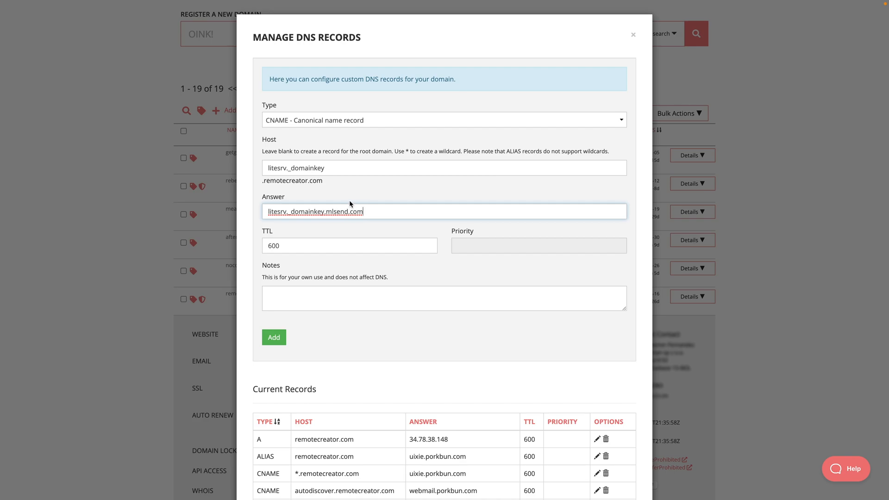
double_click(292, 180)
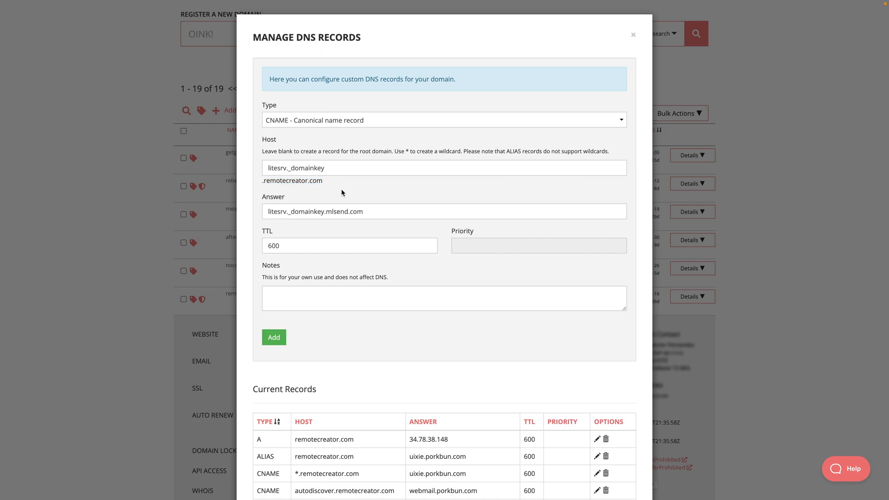
left_click(316, 167)
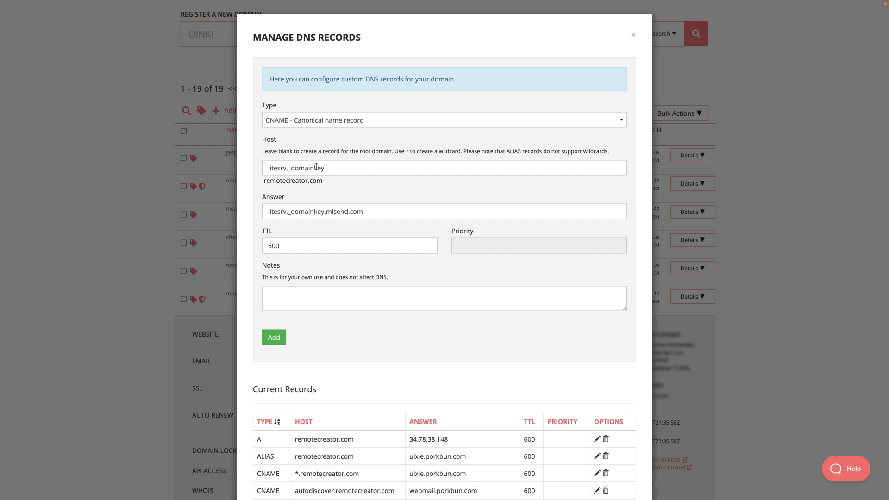
mouse_move(312, 204)
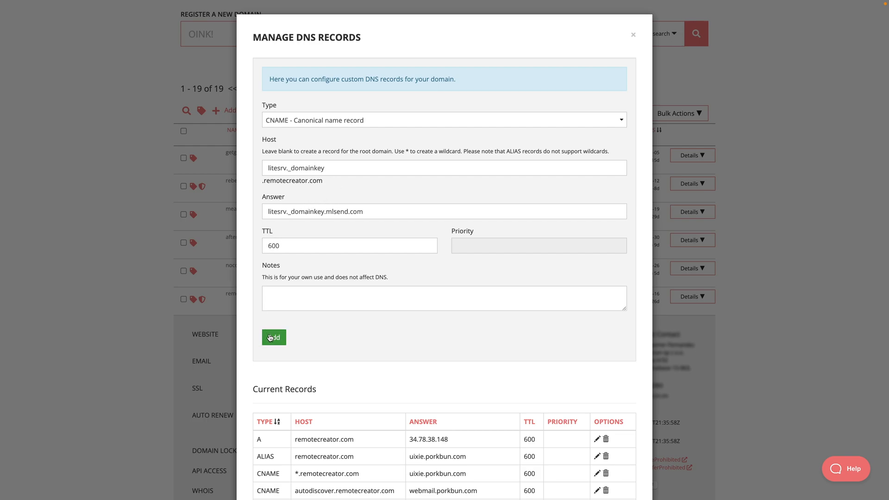
left_click(274, 337)
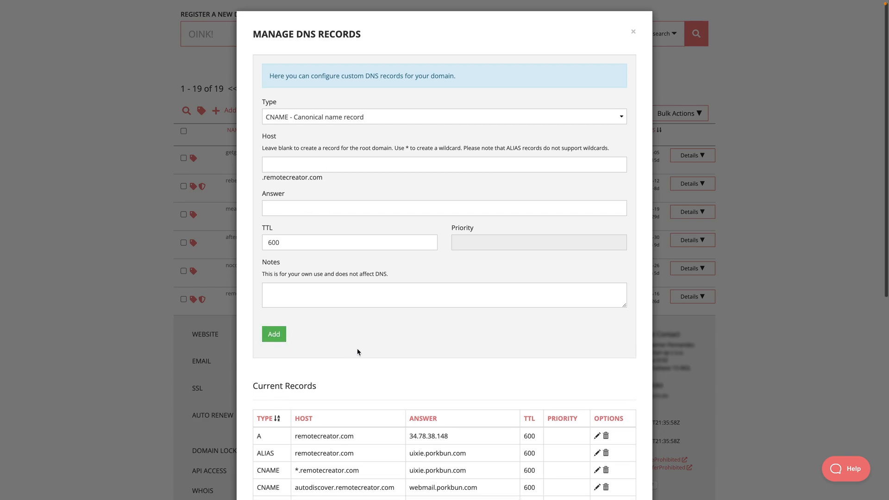
scroll("down", 3)
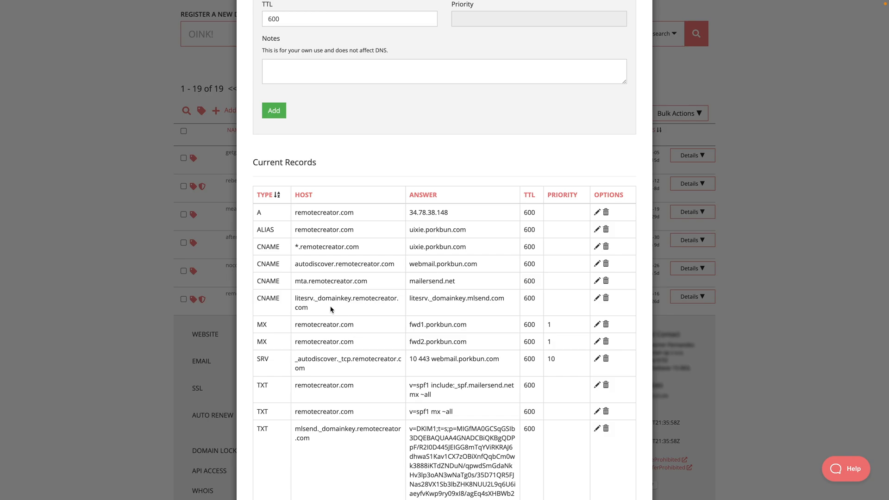
mouse_move(432, 298)
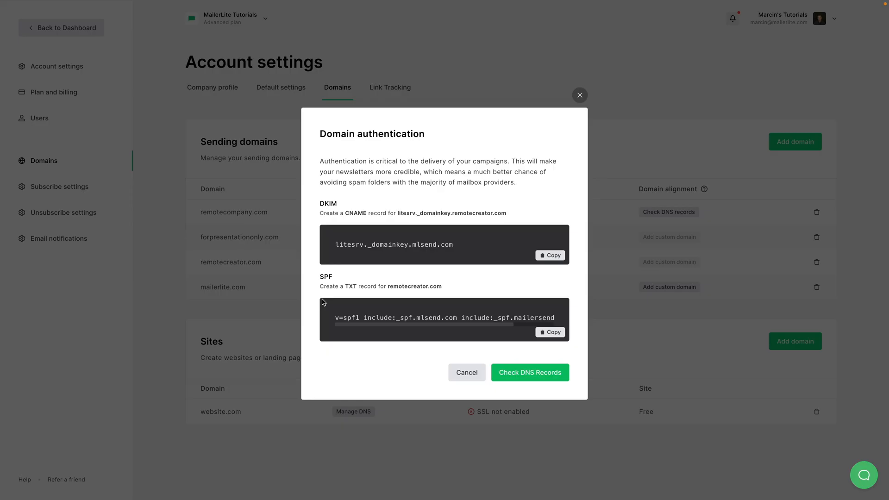
mouse_move(341, 293)
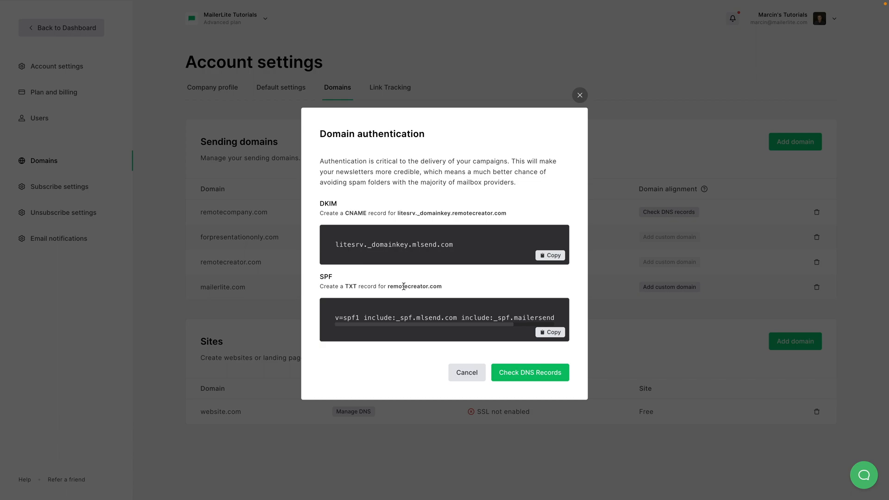
mouse_move(442, 314)
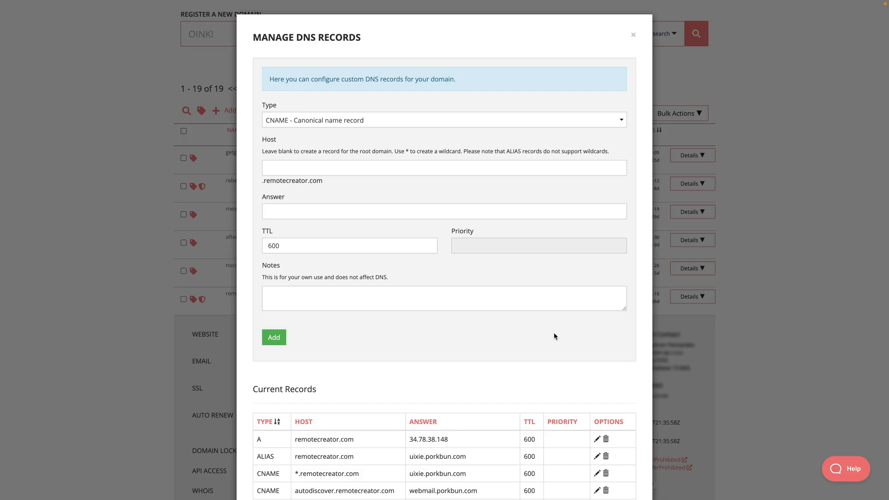
mouse_move(402, 123)
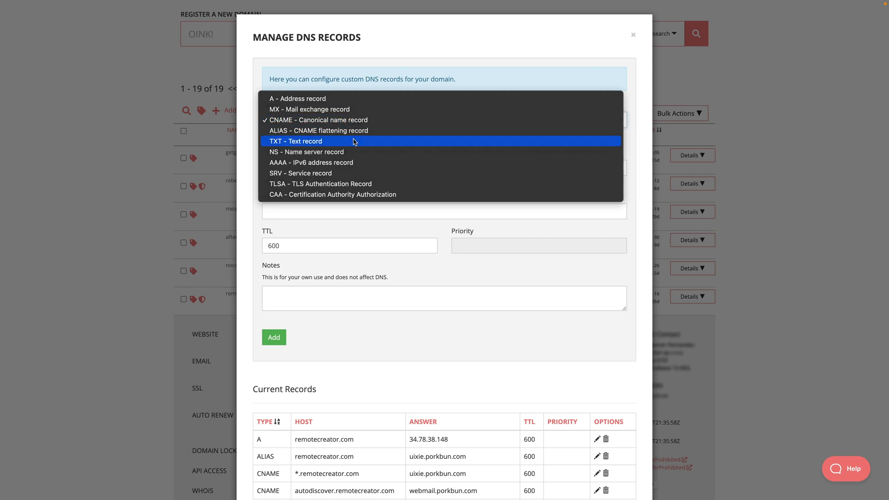
Step: Add a root TXT record 'v=spf1 include:_spf.mlsend.com include:_spf.mailersend.net mx ~all'
left_click(296, 142)
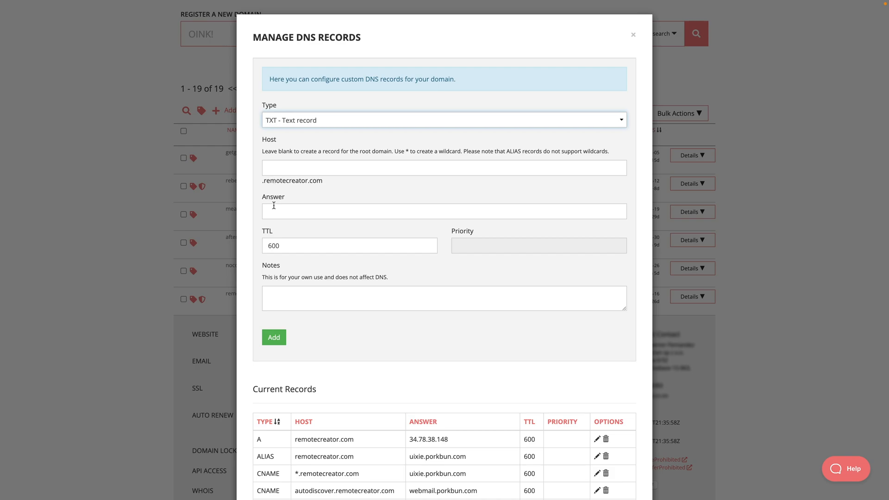
type("v=spf1 include:_spf.mlsend.com include:_spf.mailersend.net mx ~all")
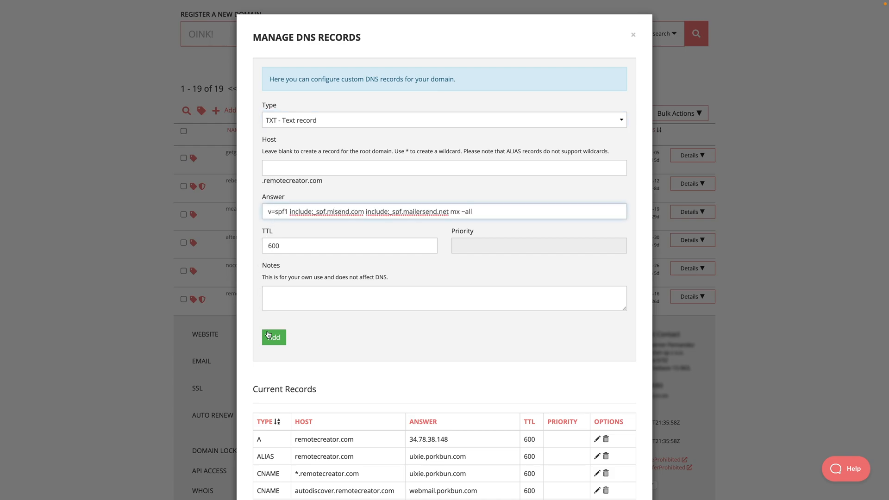
left_click(274, 337)
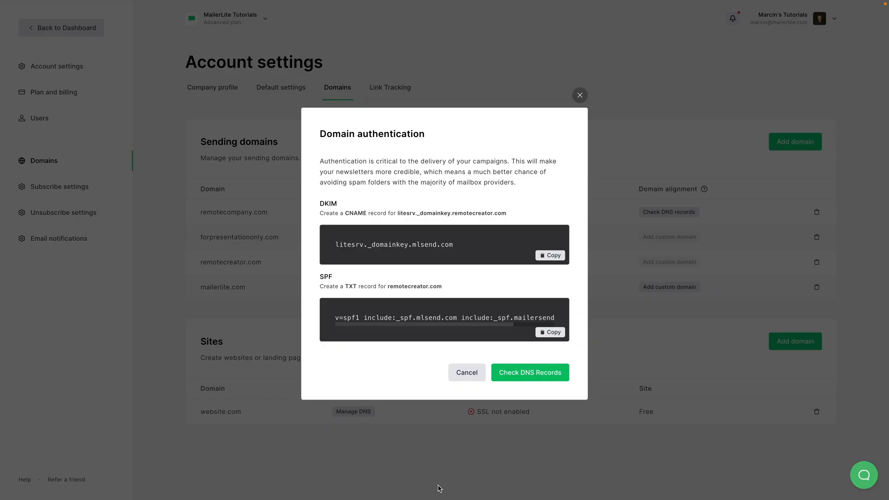
mouse_move(536, 386)
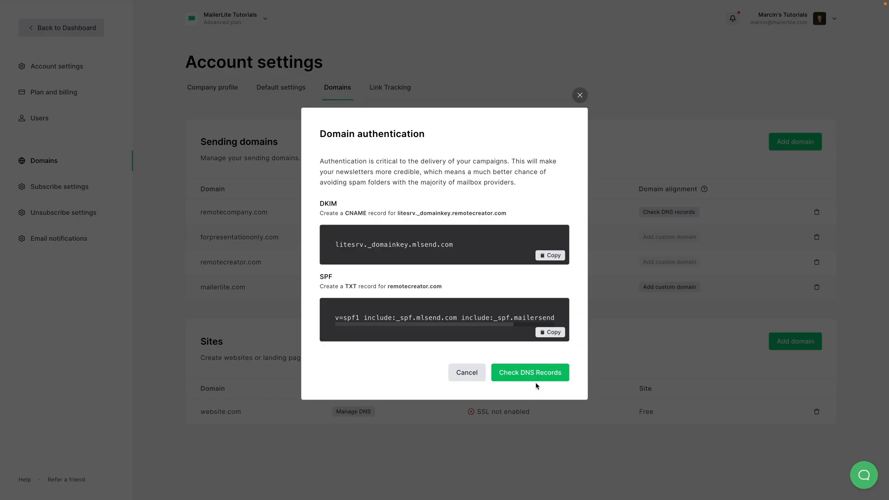
Step: Run the DNS check, which reports mismatched DKIM and more than one SPF record
left_click(529, 372)
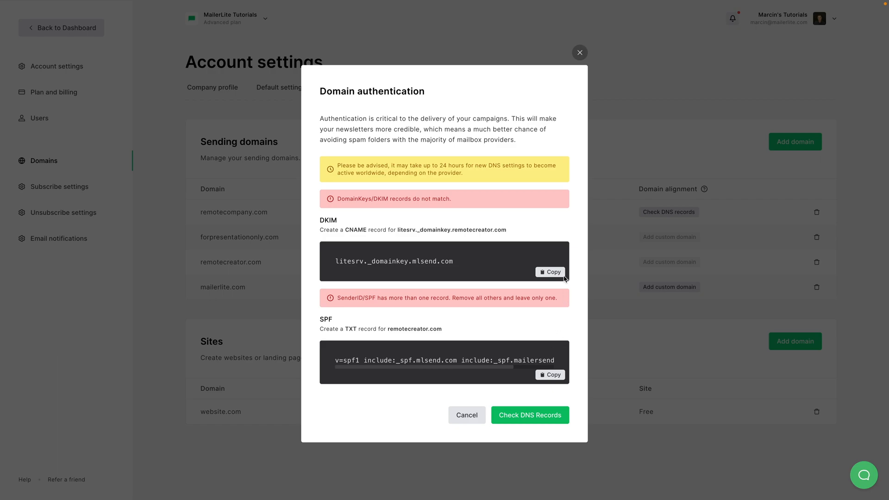
mouse_move(425, 230)
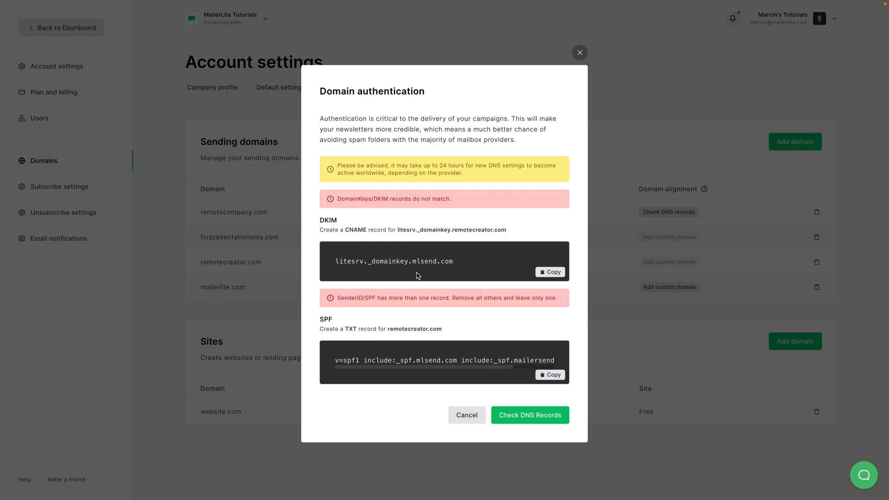
mouse_move(361, 297)
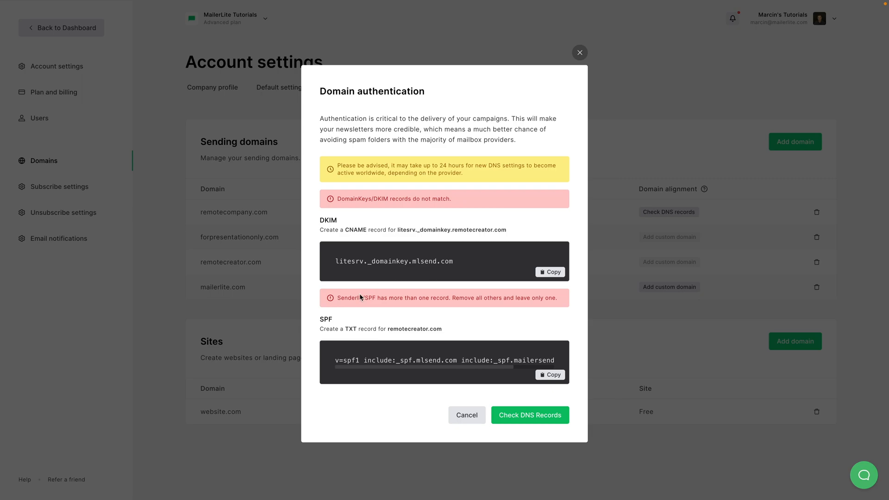
mouse_move(423, 381)
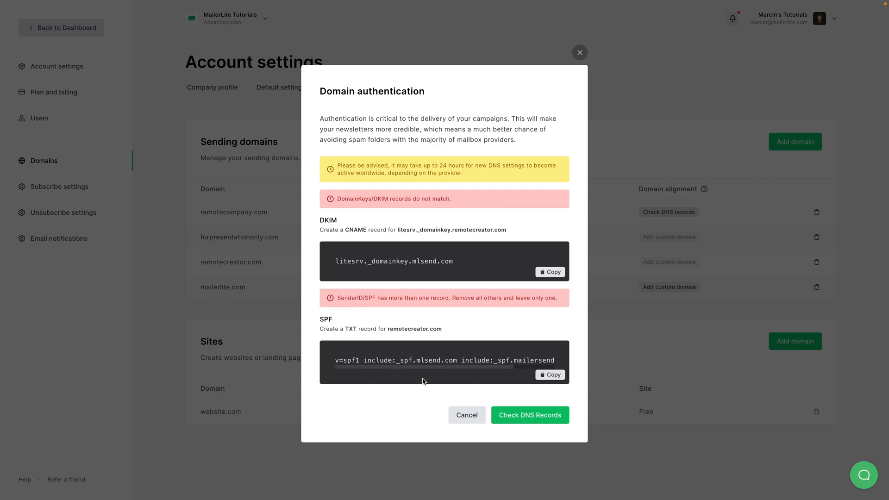
mouse_move(464, 333)
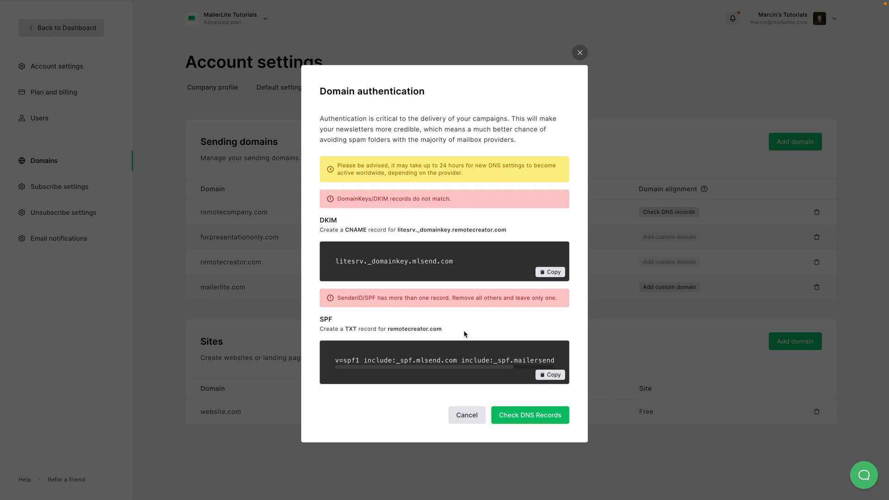
mouse_move(441, 168)
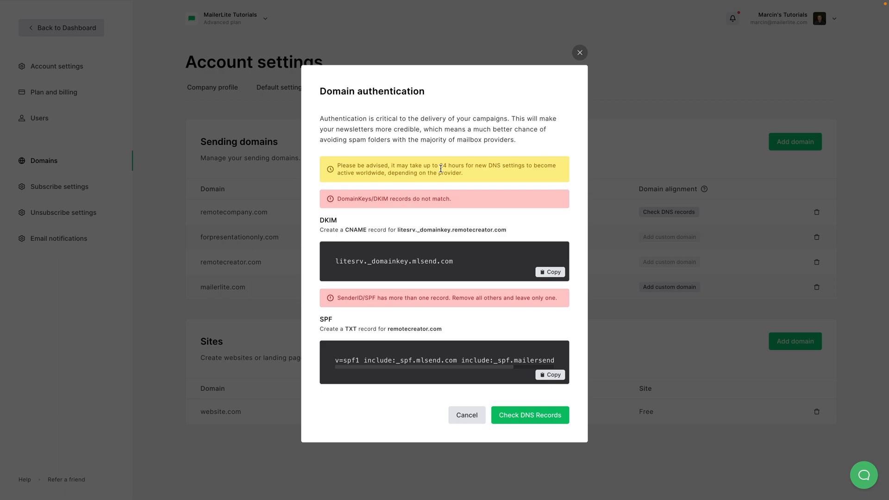
mouse_move(505, 414)
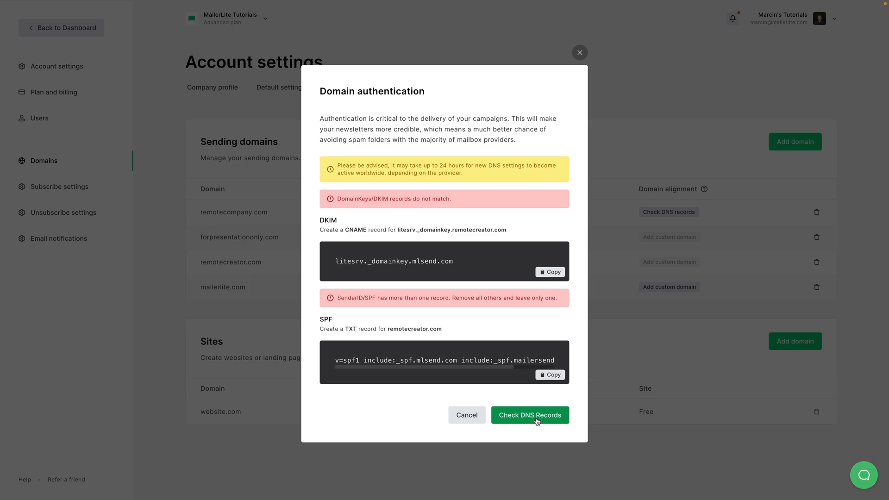
Step: Re-run the DNS check, confirming DKIM matches while duplicate SPF warning persists
left_click(528, 415)
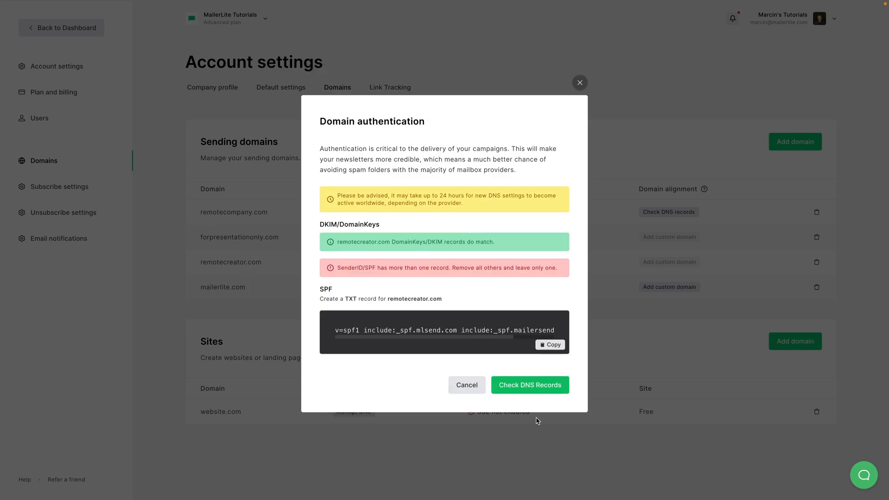
mouse_move(379, 250)
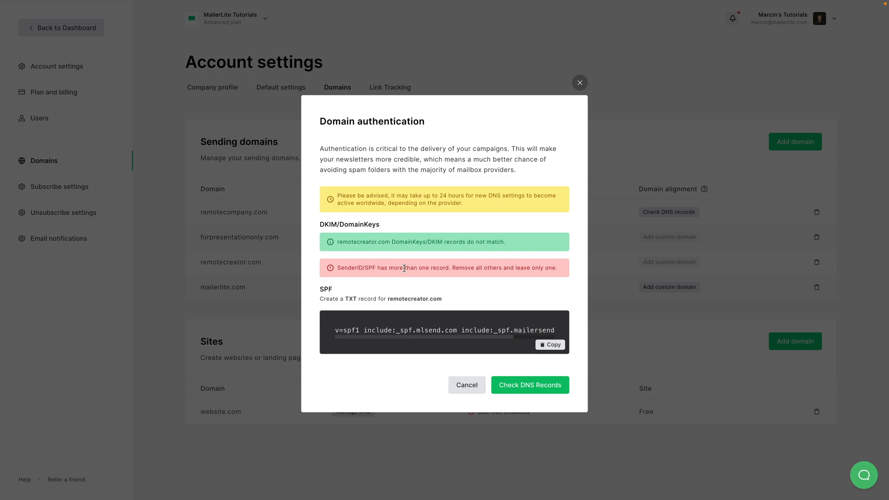
mouse_move(333, 270)
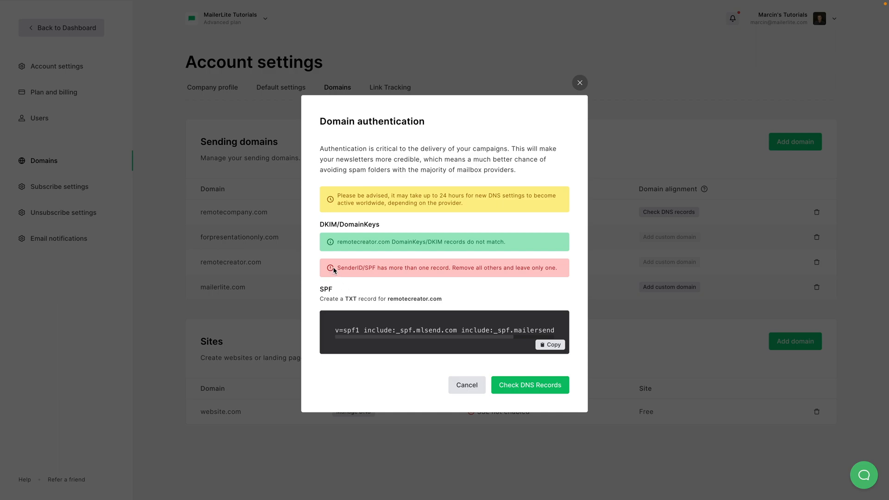
mouse_move(554, 275)
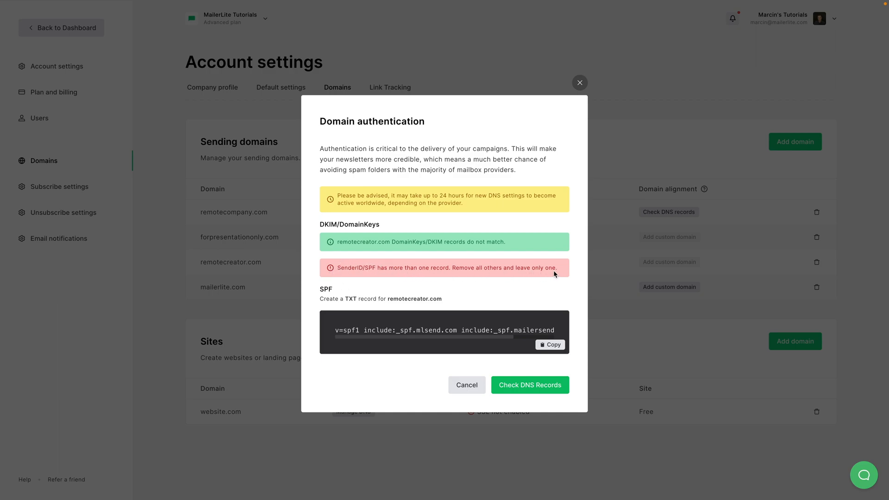
mouse_move(331, 270)
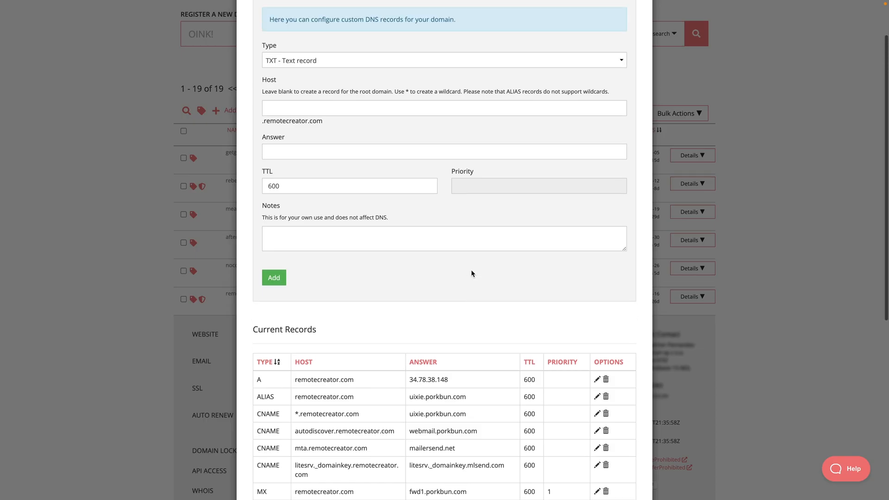
Step: Delete the 'v=spf1 mx ~all' TXT record and another duplicate SPF record
scroll("down", 3)
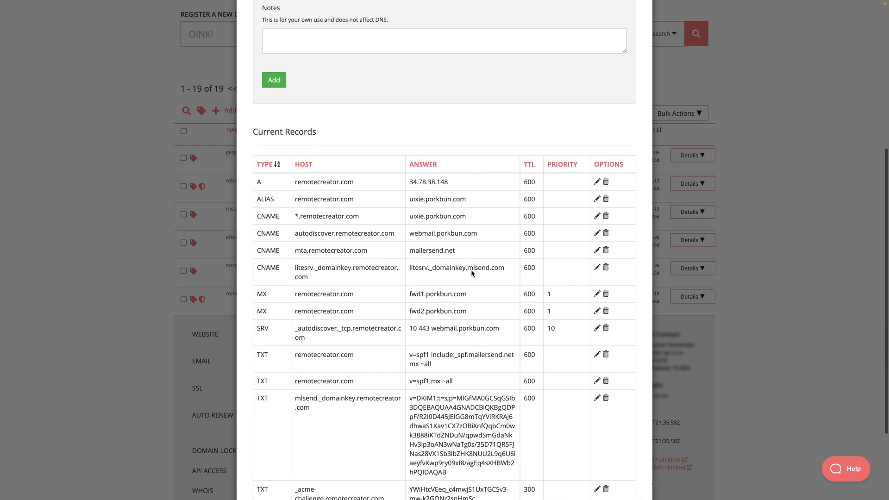
scroll("down", 3)
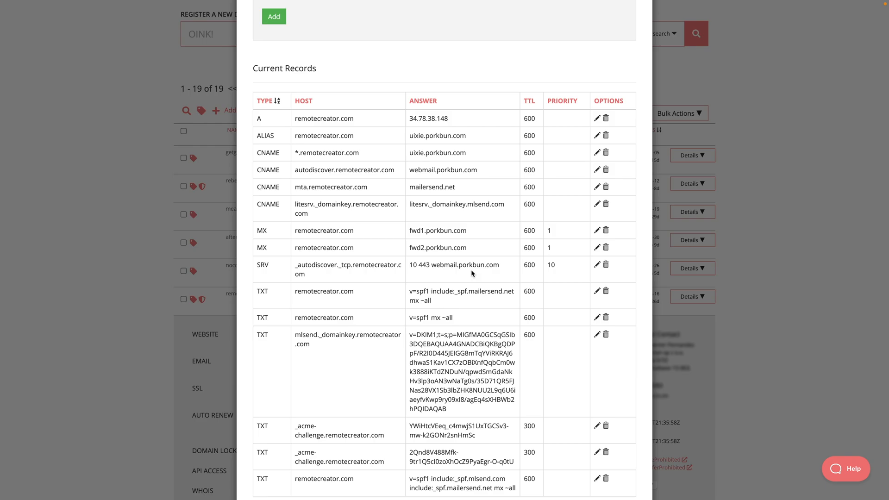
mouse_move(437, 313)
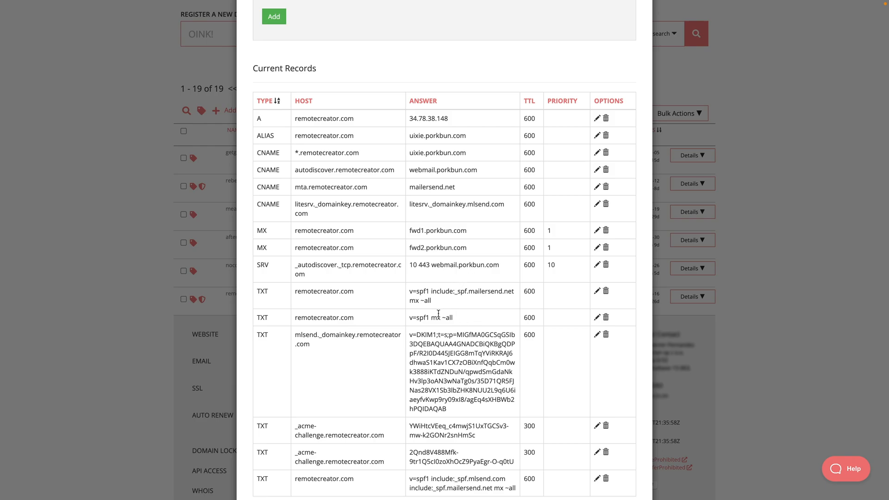
mouse_move(548, 320)
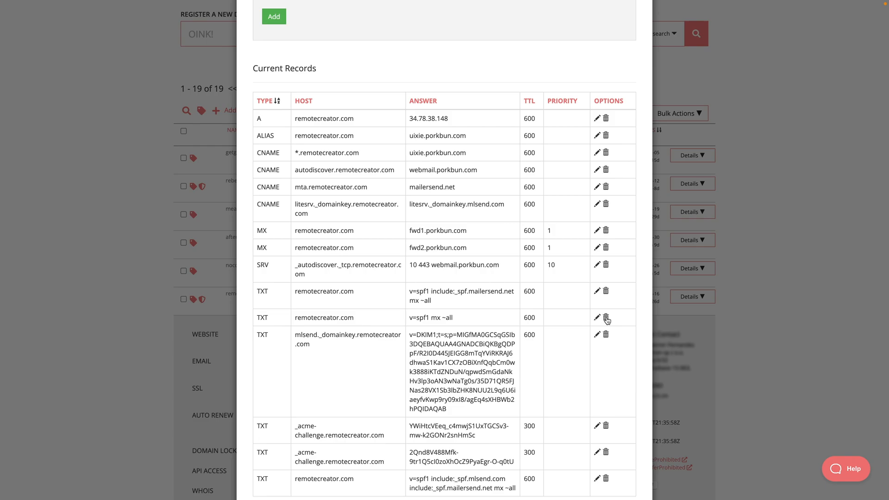
left_click(605, 317)
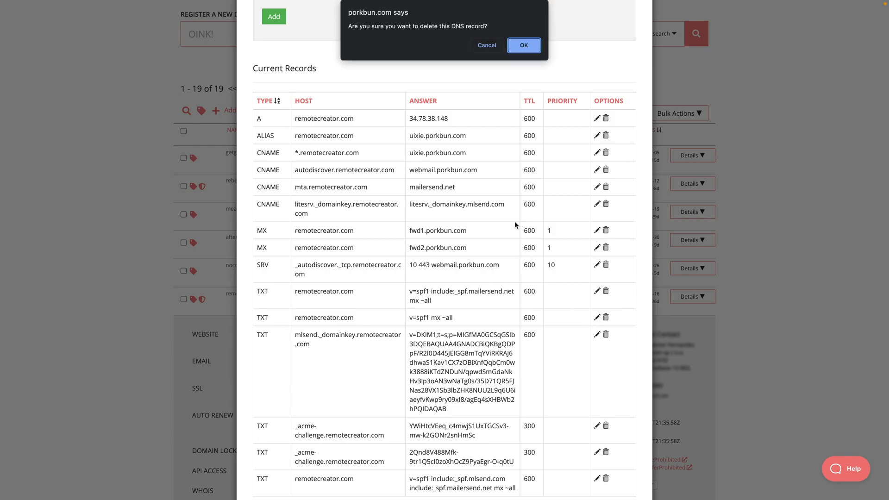
left_click(523, 45)
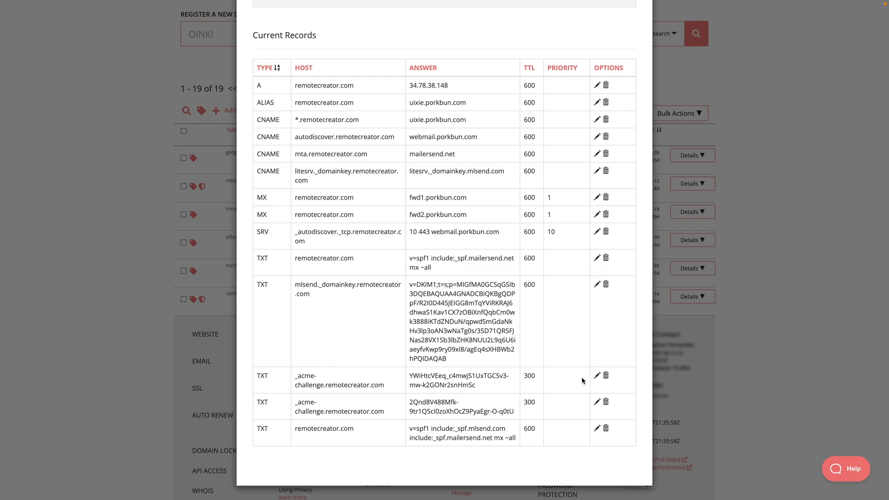
left_click(605, 258)
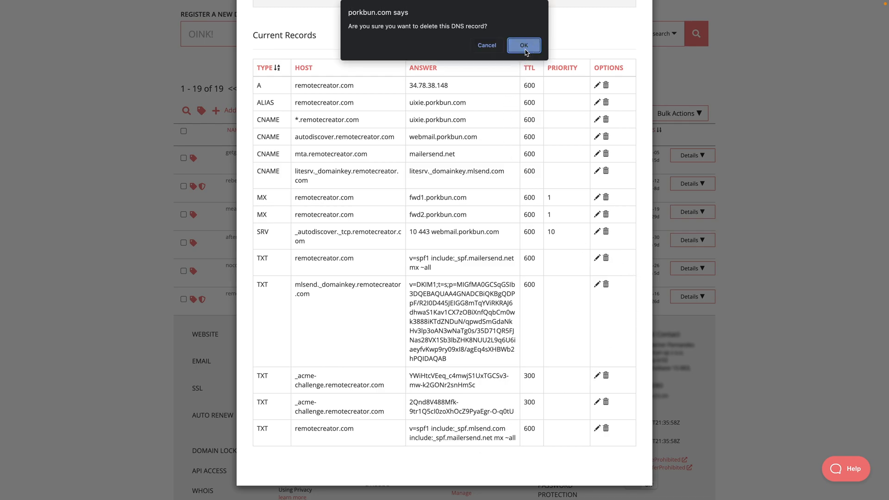
left_click(523, 46)
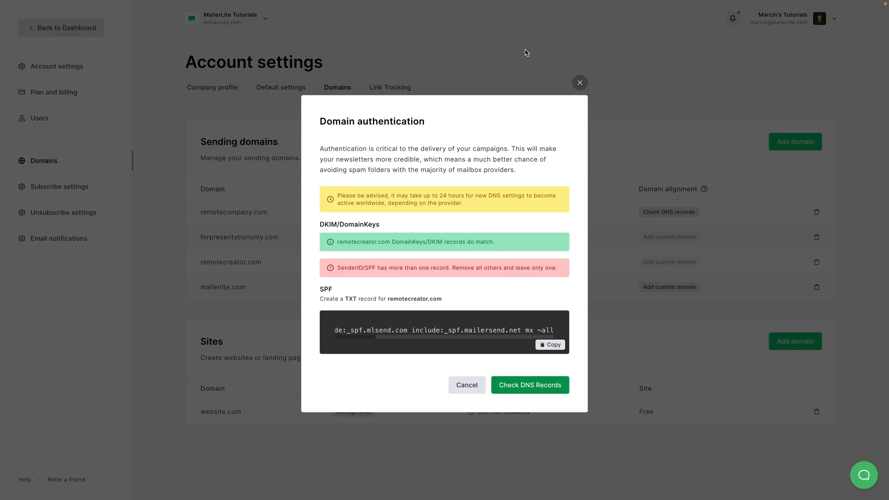
mouse_move(454, 306)
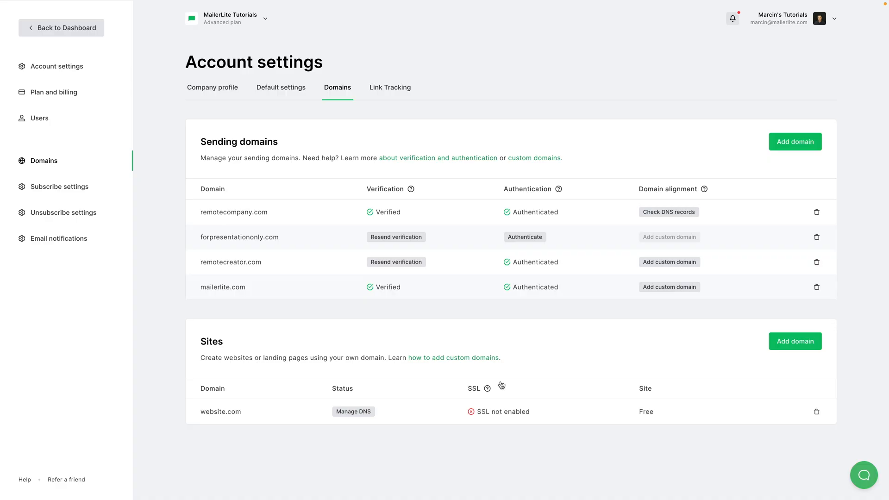
mouse_move(540, 270)
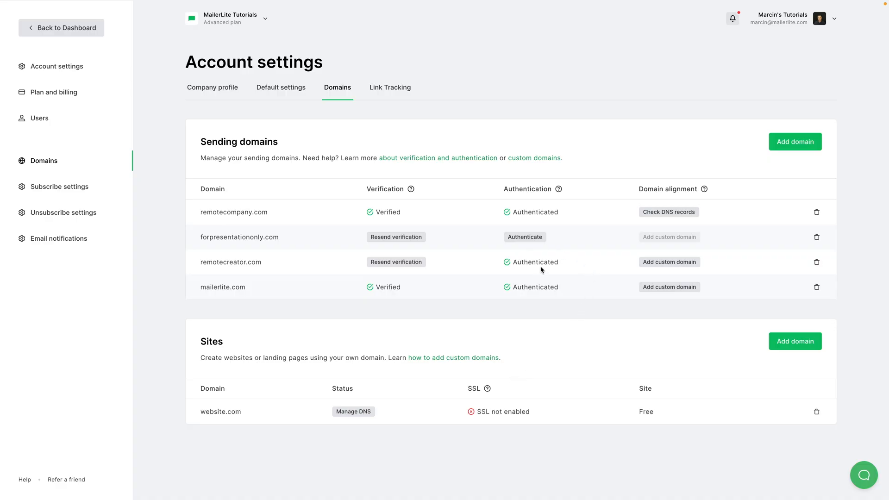